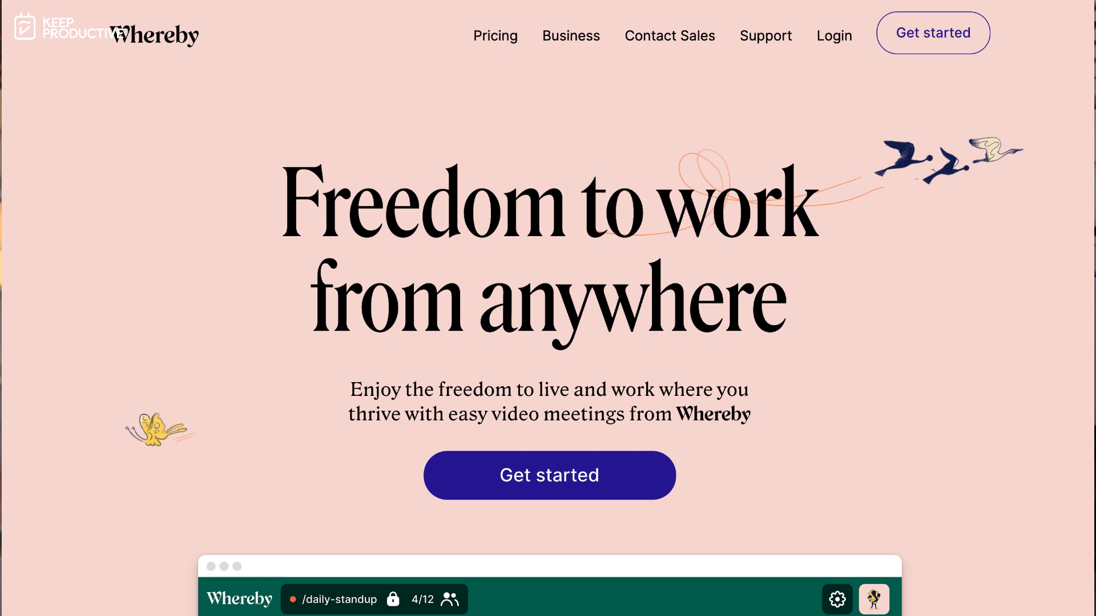
Step: Scroll down the Whereby homepage toward the pricing plans section
{"action": "scroll", "scroll_direction": "down", "scroll_amount": 3}
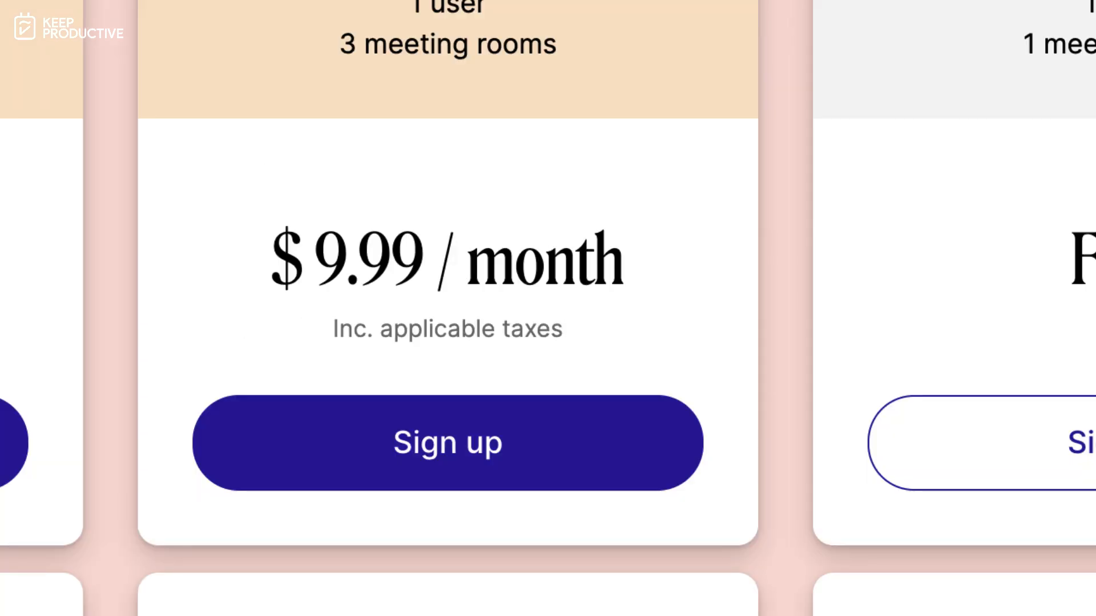
Step: Sign up on a plan to reach the Welcome dashboard with the personal room
{"action": "left_click", "coordinate": [448, 442]}
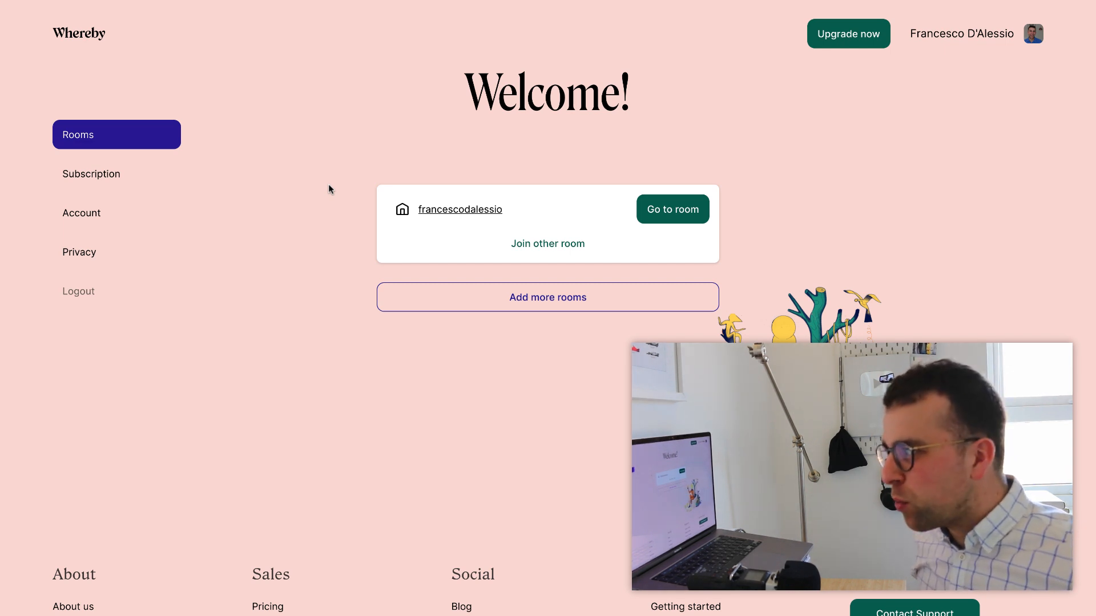
{"action": "mouse_move", "coordinate": [116, 252]}
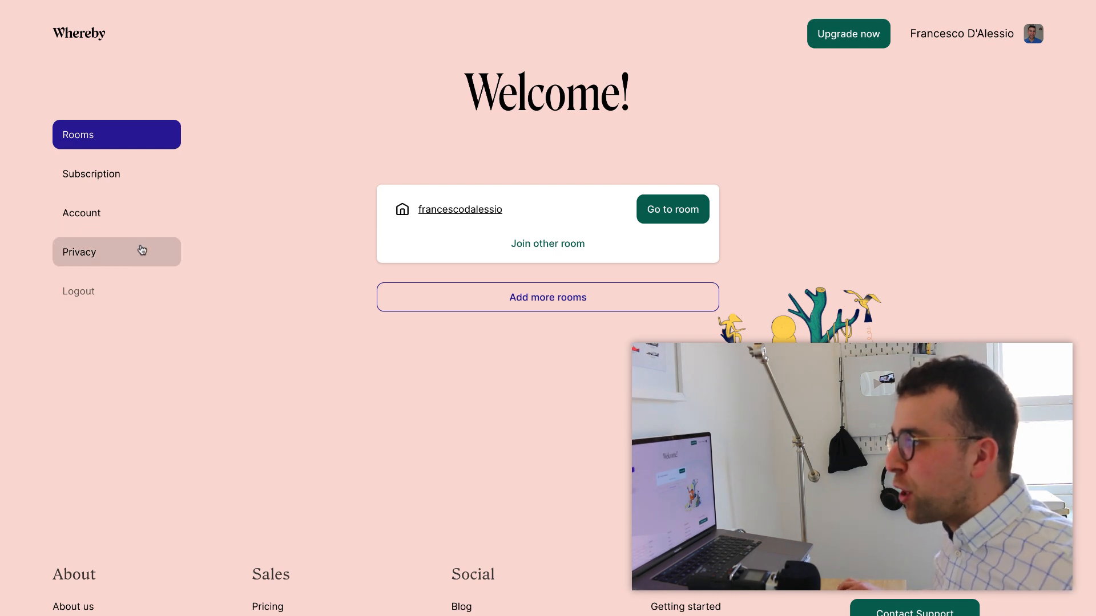
{"action": "left_click", "coordinate": [78, 251]}
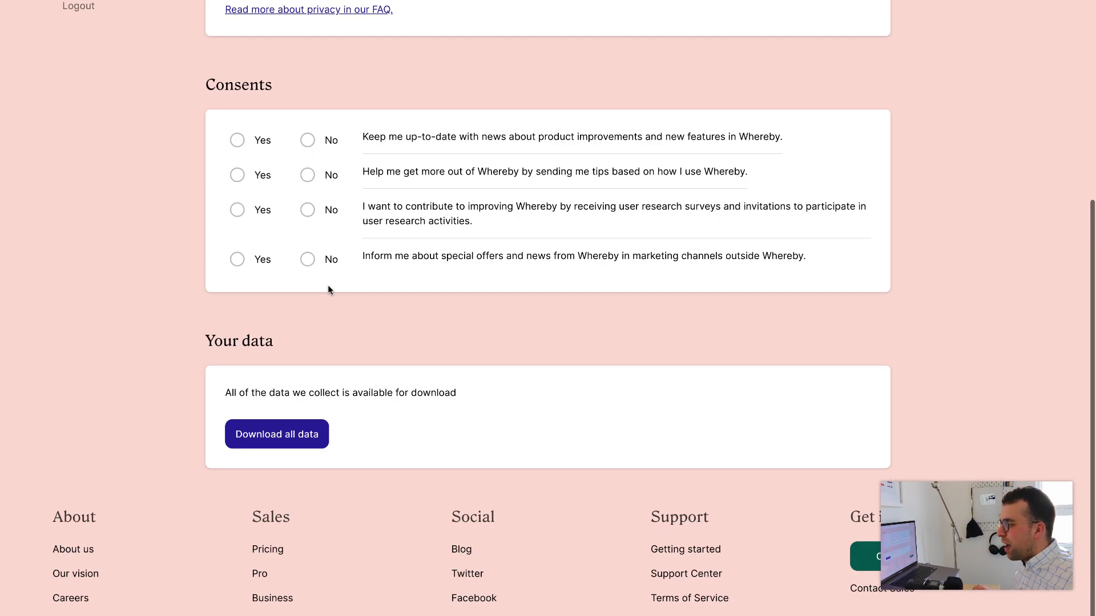
{"action": "scroll", "scroll_direction": "up", "scroll_amount": 3}
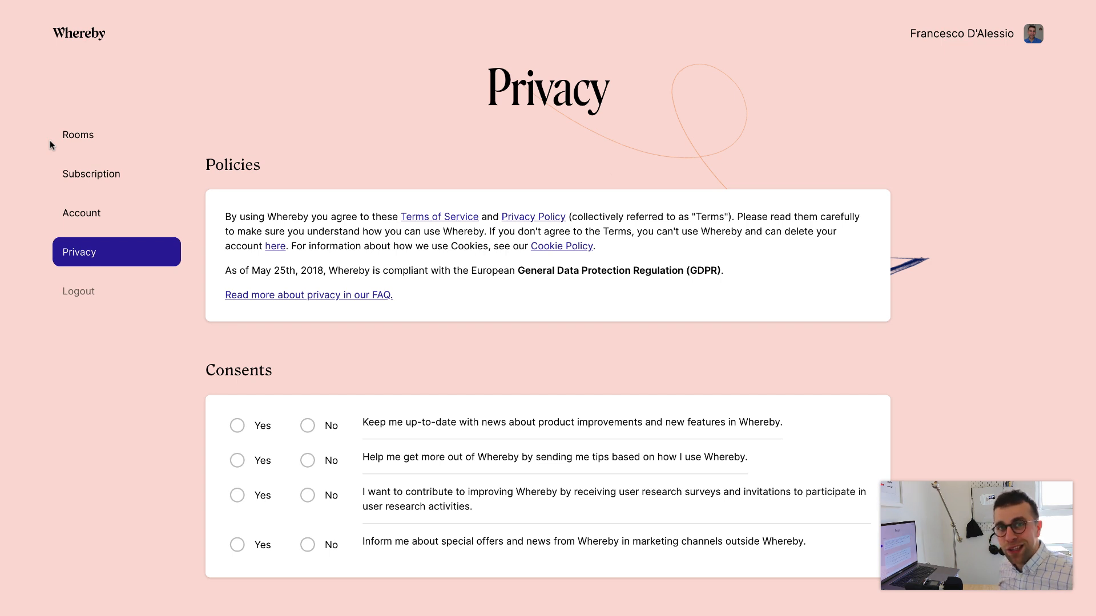
{"action": "left_click", "coordinate": [78, 134]}
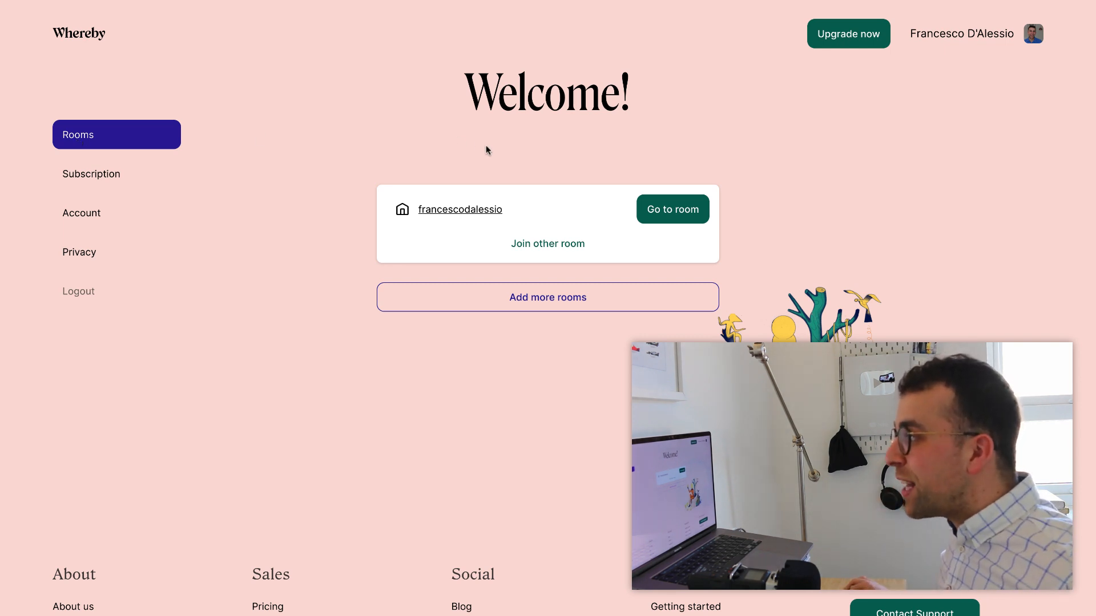
{"action": "mouse_move", "coordinate": [667, 189]}
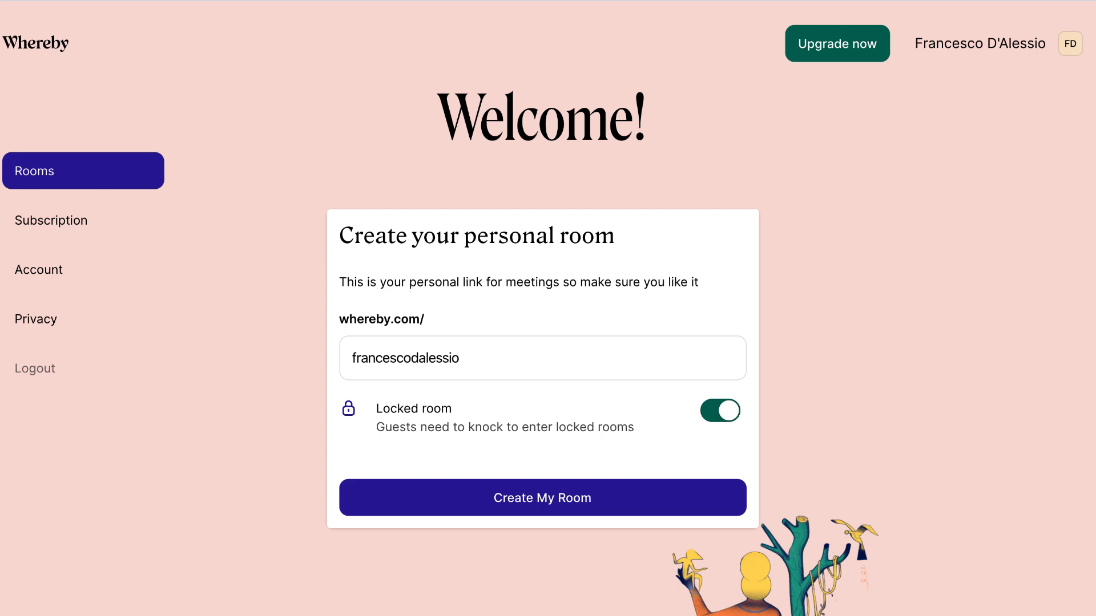
Step: Create the locked personal room, then go to it from the dashboard
{"action": "left_click", "coordinate": [541, 498]}
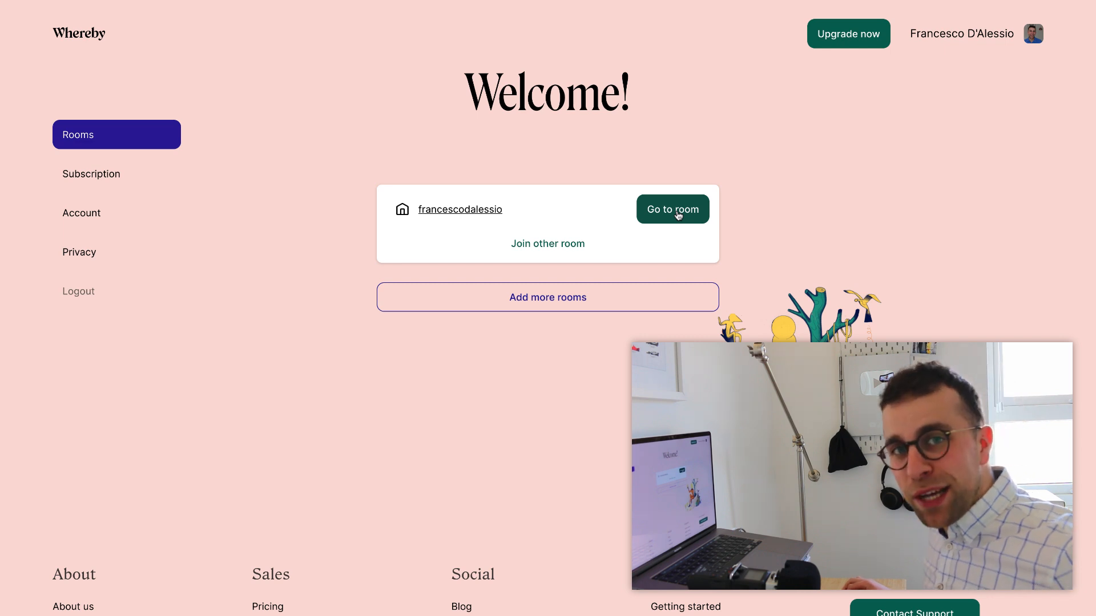
{"action": "left_click", "coordinate": [671, 209]}
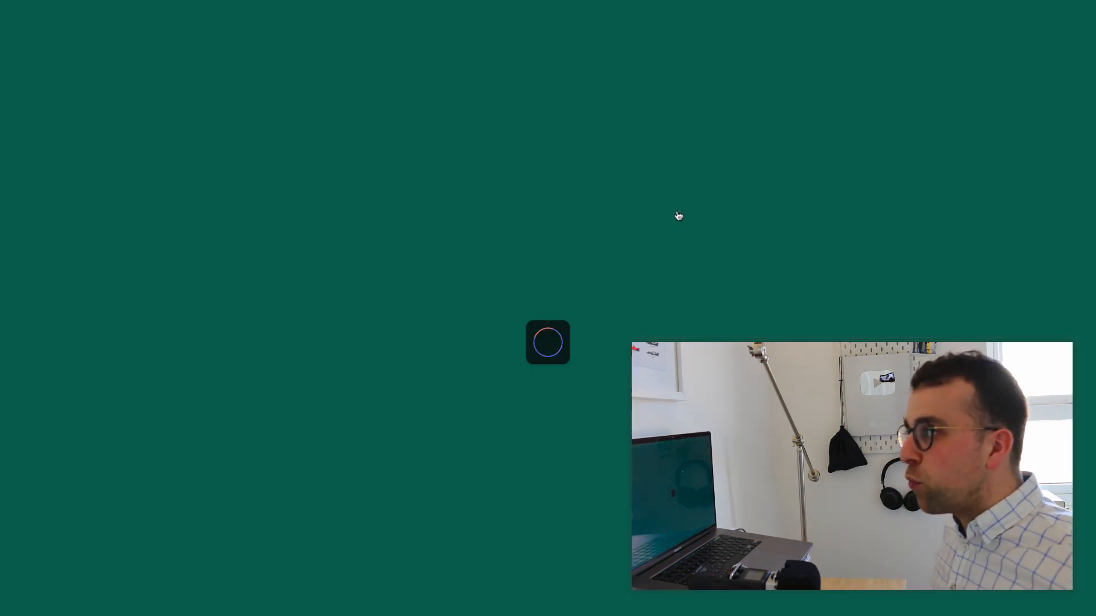